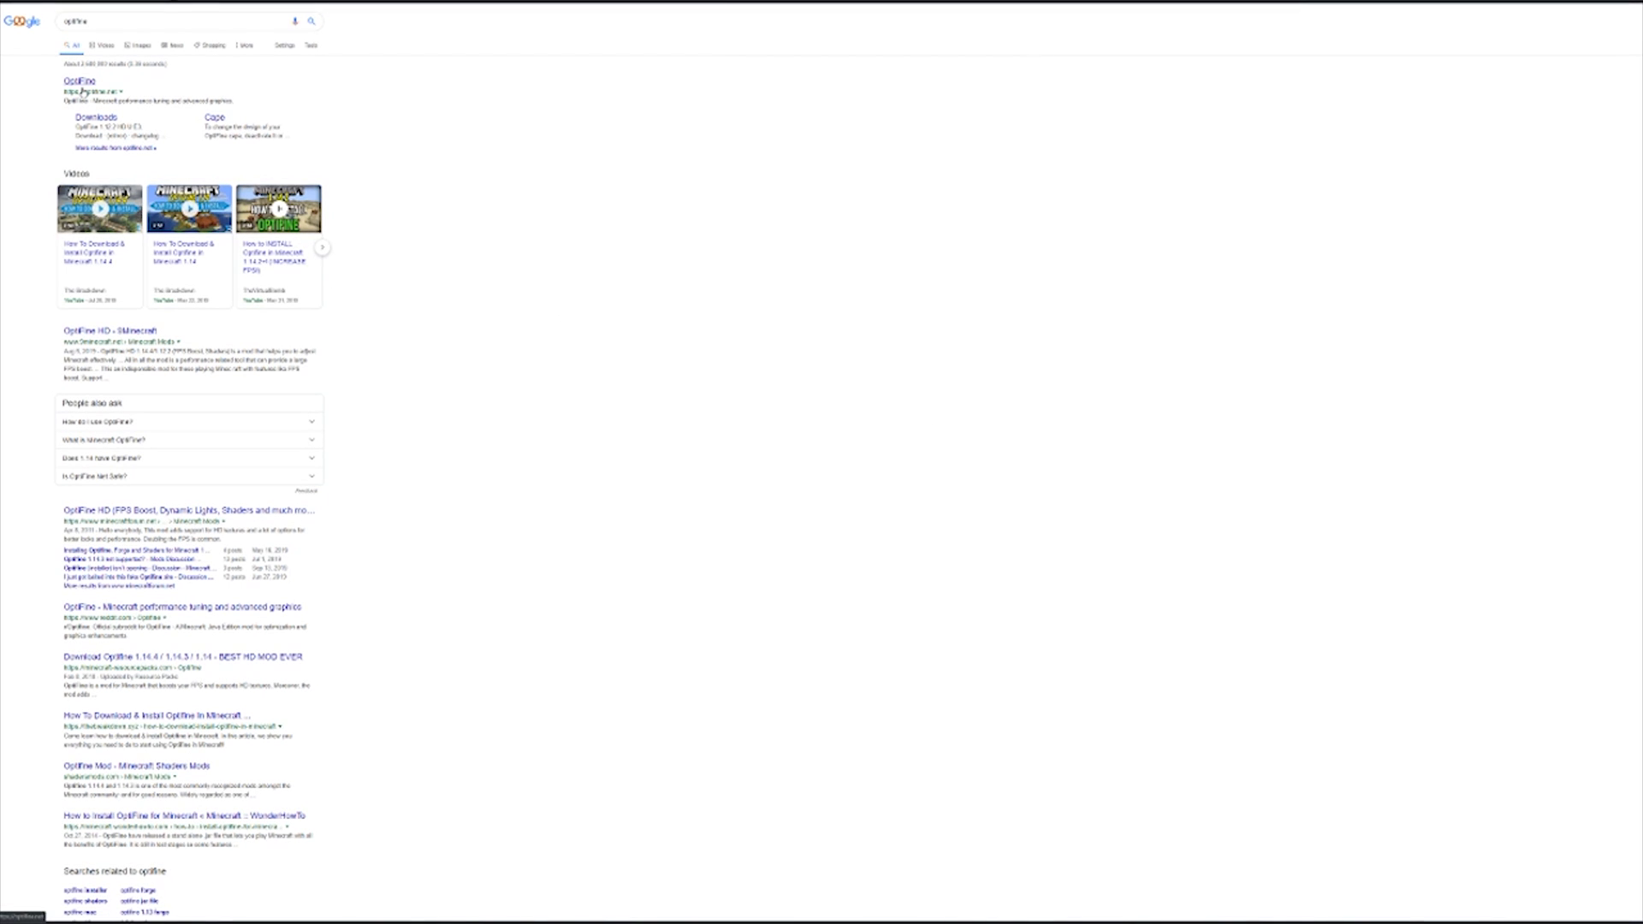
Open the official OptiFine site from the Google results to reach its downloads list.
click(73, 81)
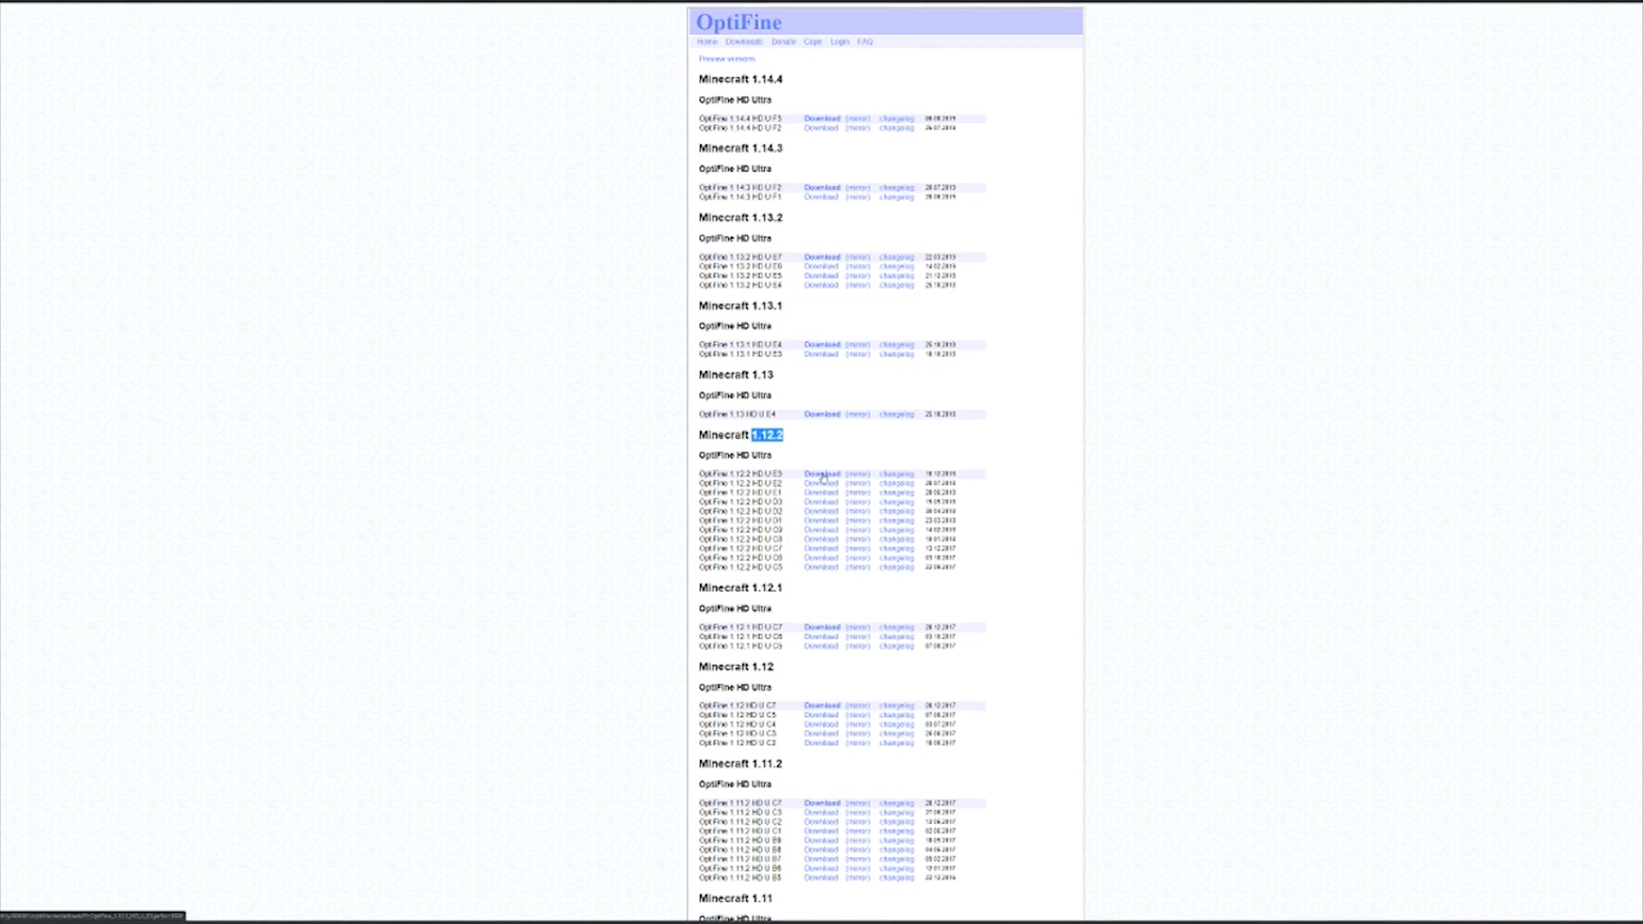
Download the newest 1.12.2 build, OptiFine_1.12.2_HD_U_E3.jar.
click(821, 474)
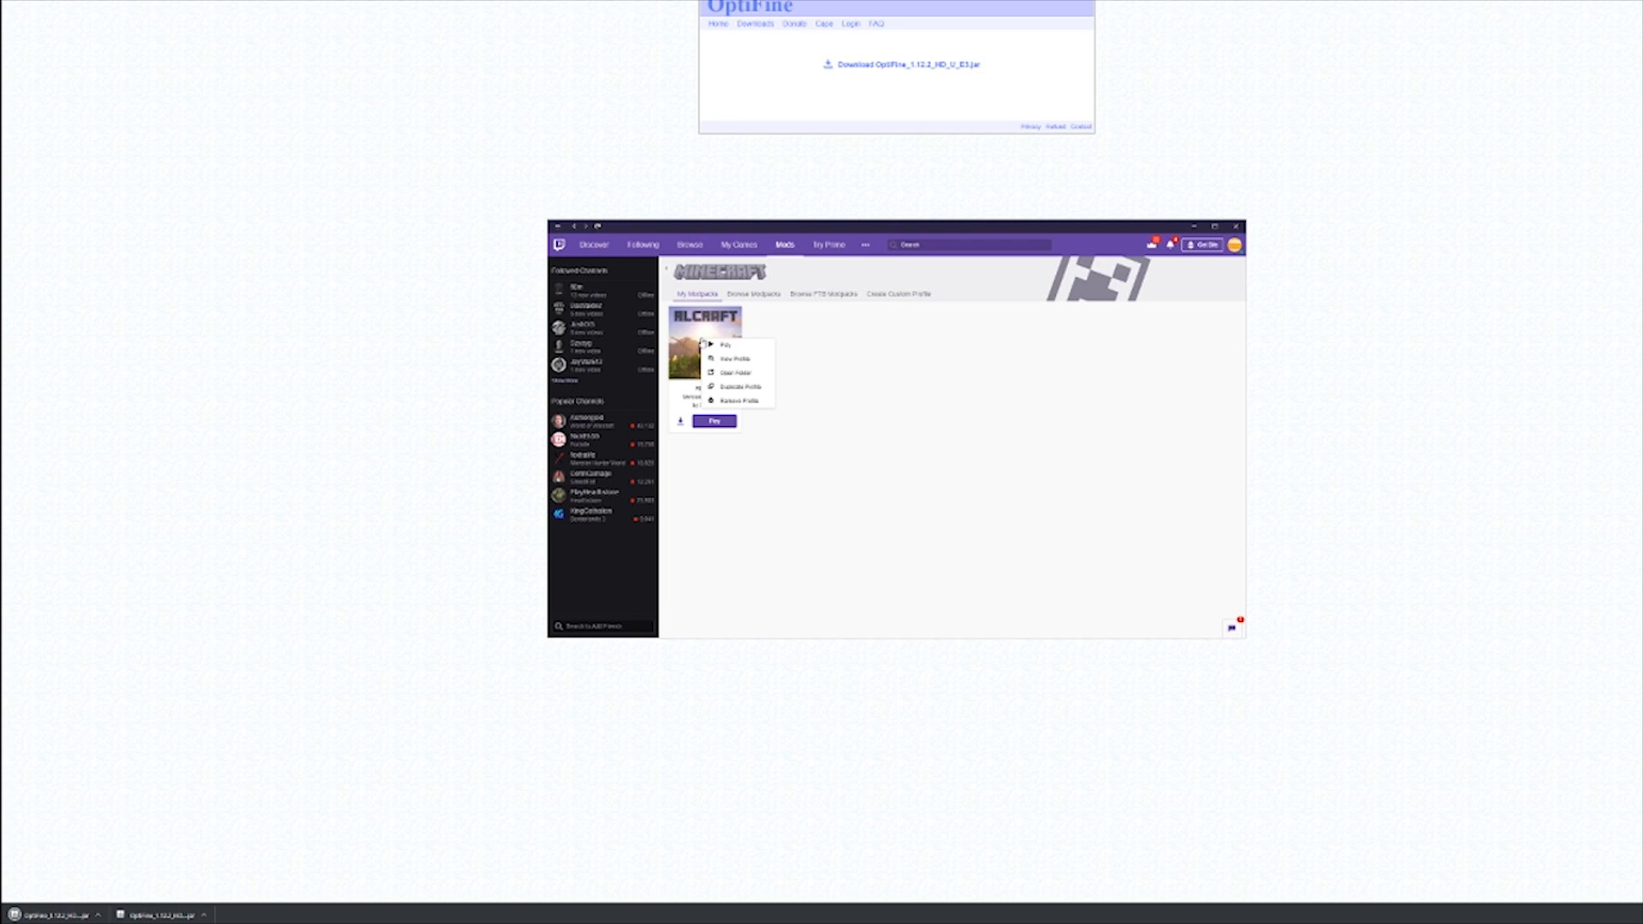
Place the OptiFine jar in the RLCraft profile's mods folder.
click(736, 373)
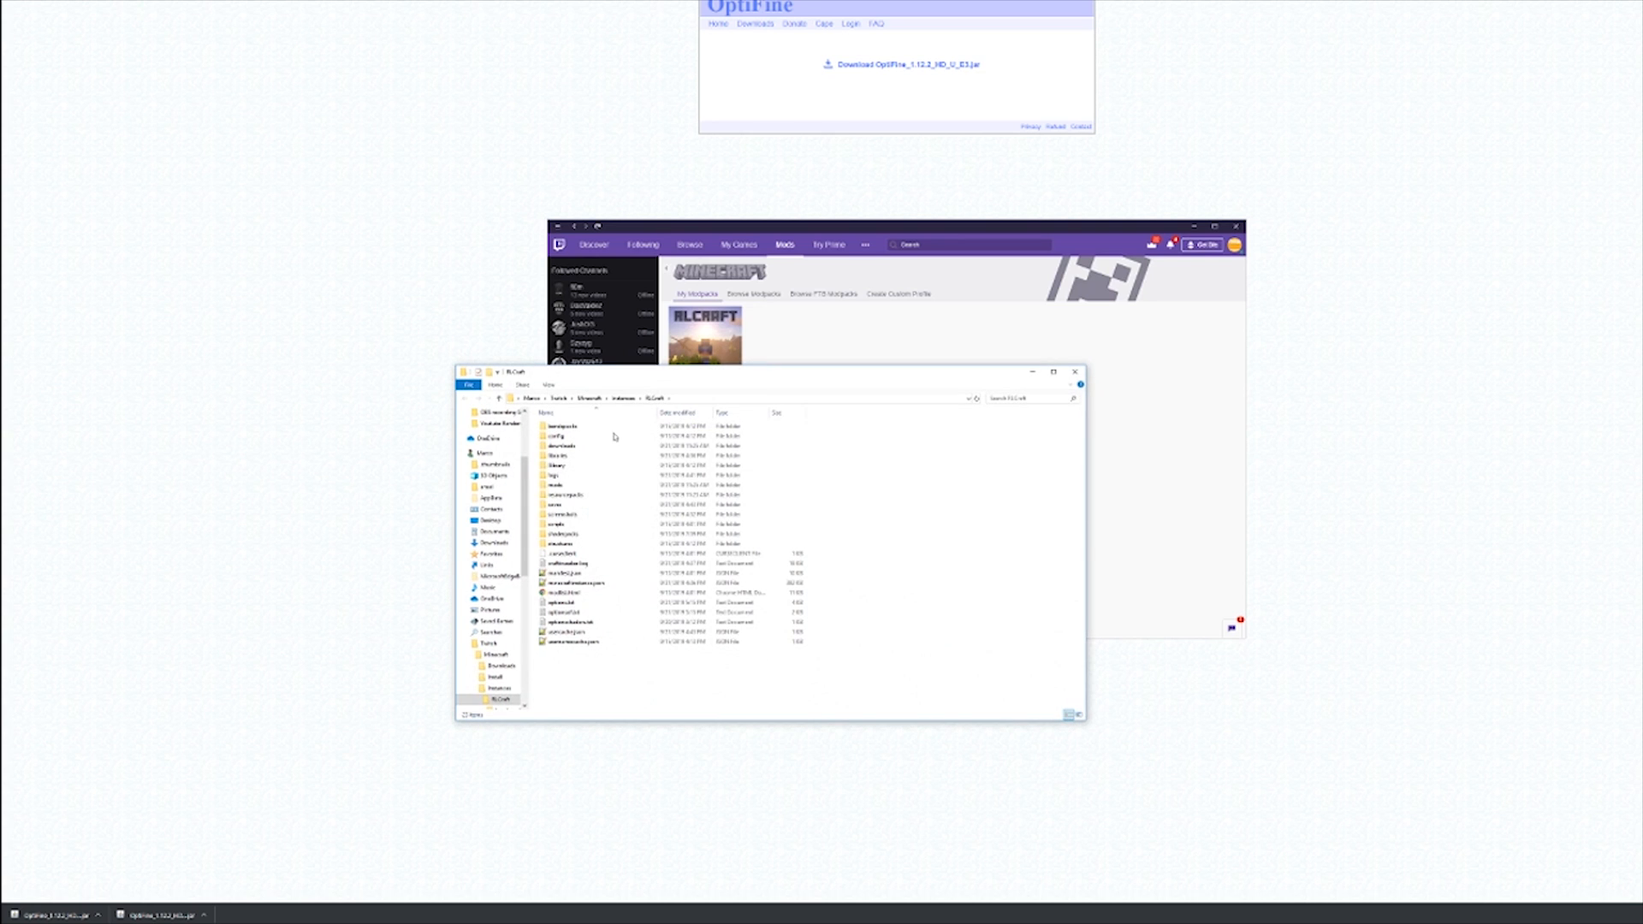
double_click(563, 485)
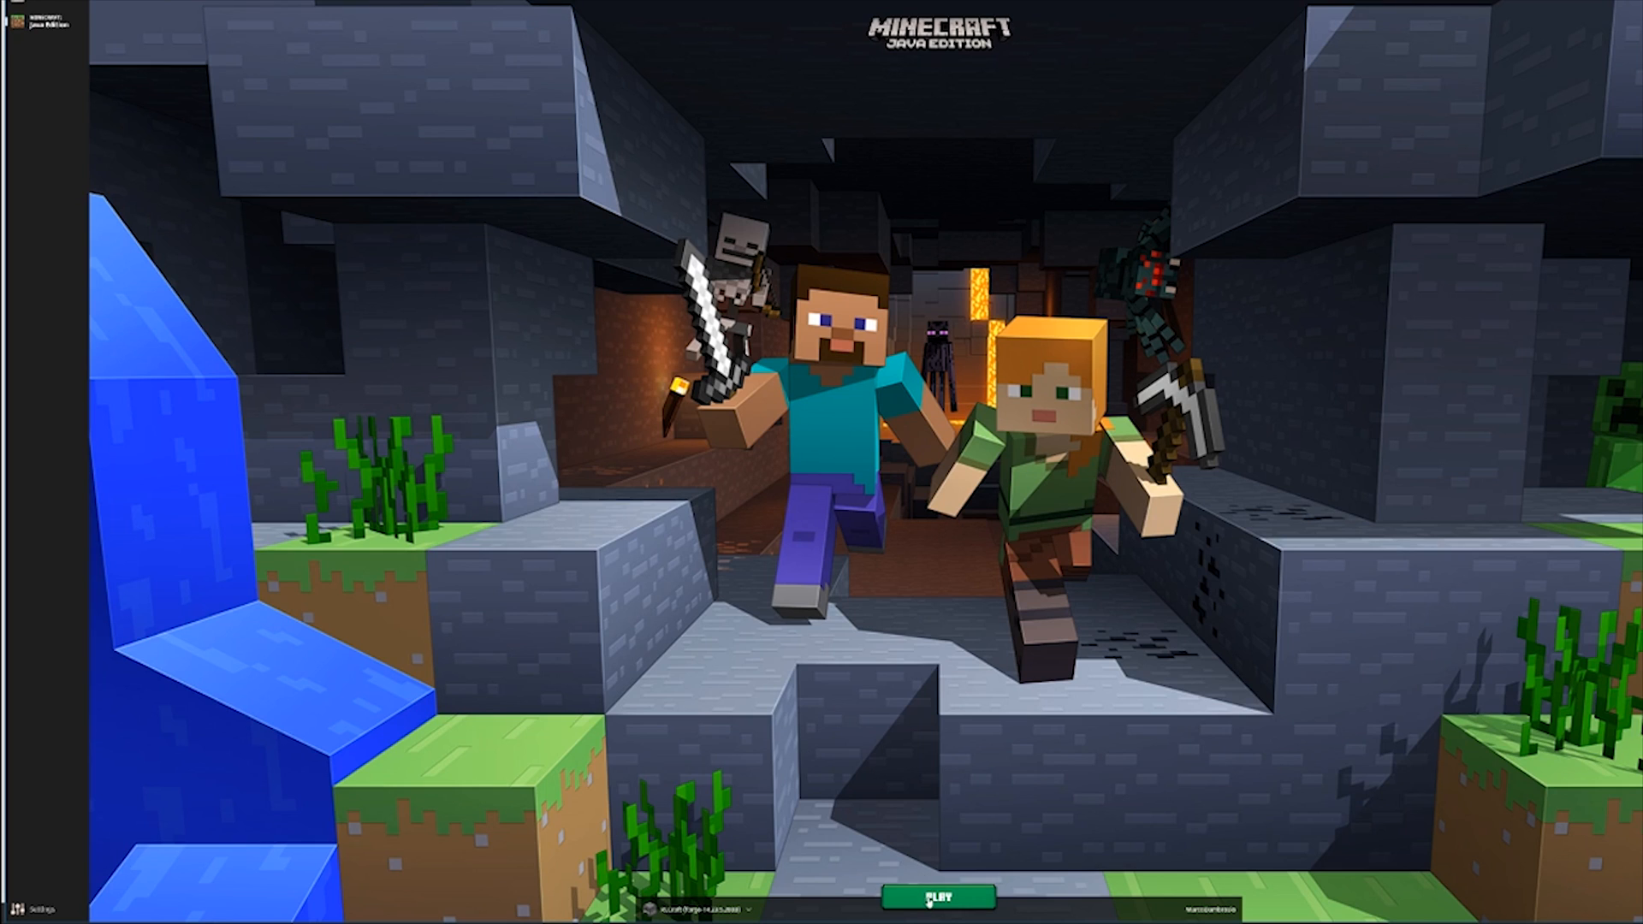
Launch RLCraft and reach the Shaders list showing SEUS-Renewed-1.0.0.zip.
click(936, 895)
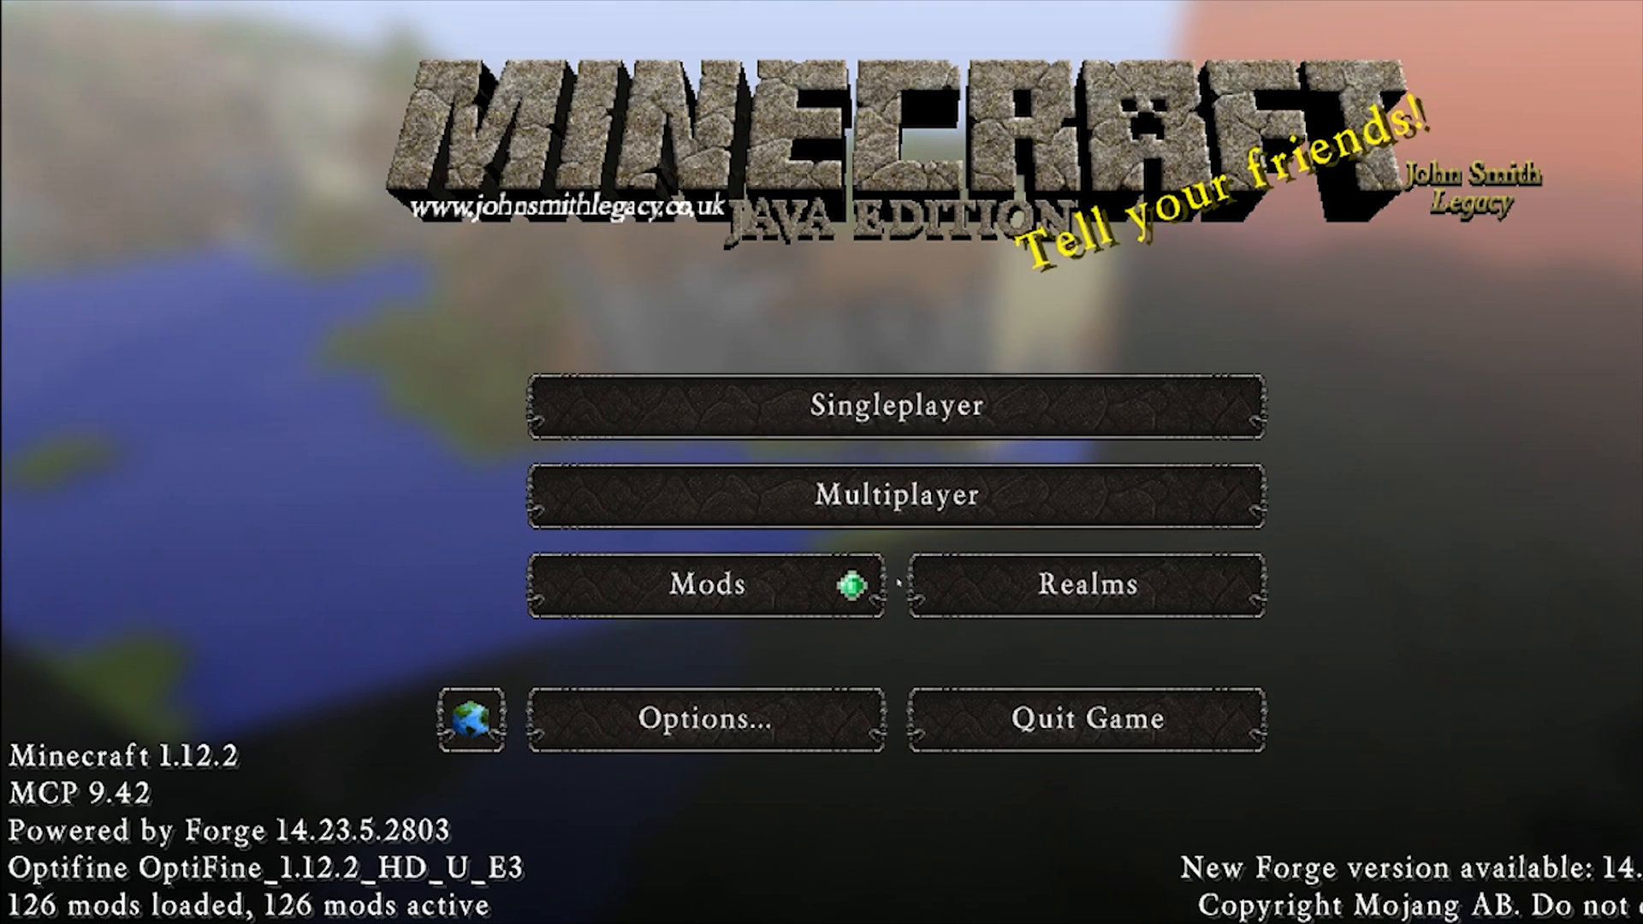
click(705, 721)
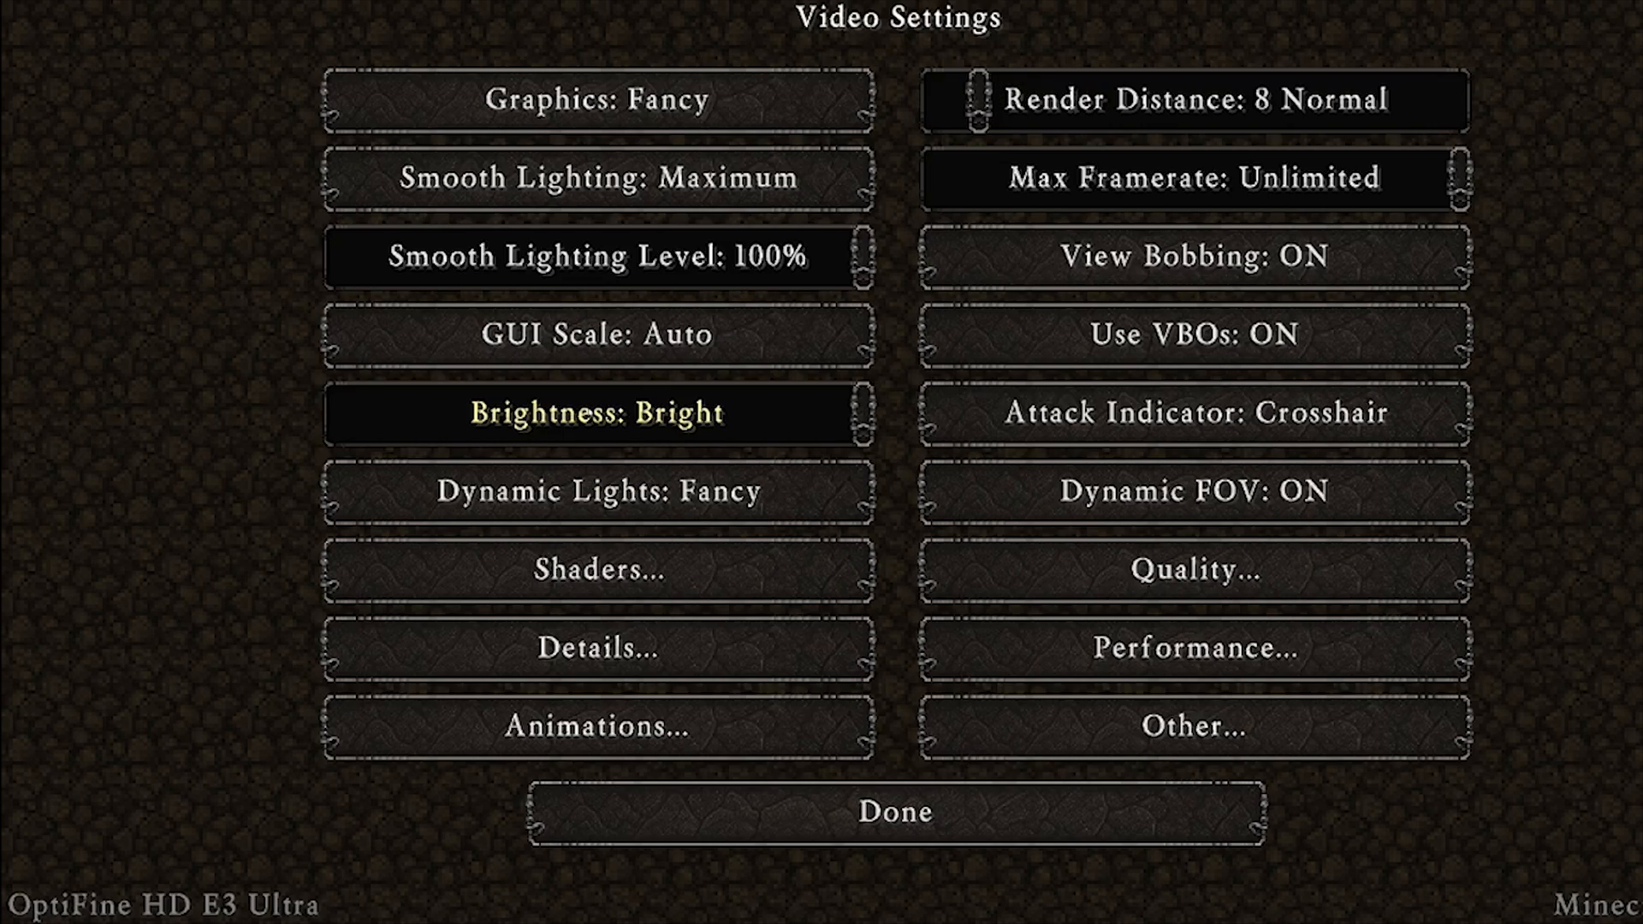
click(597, 569)
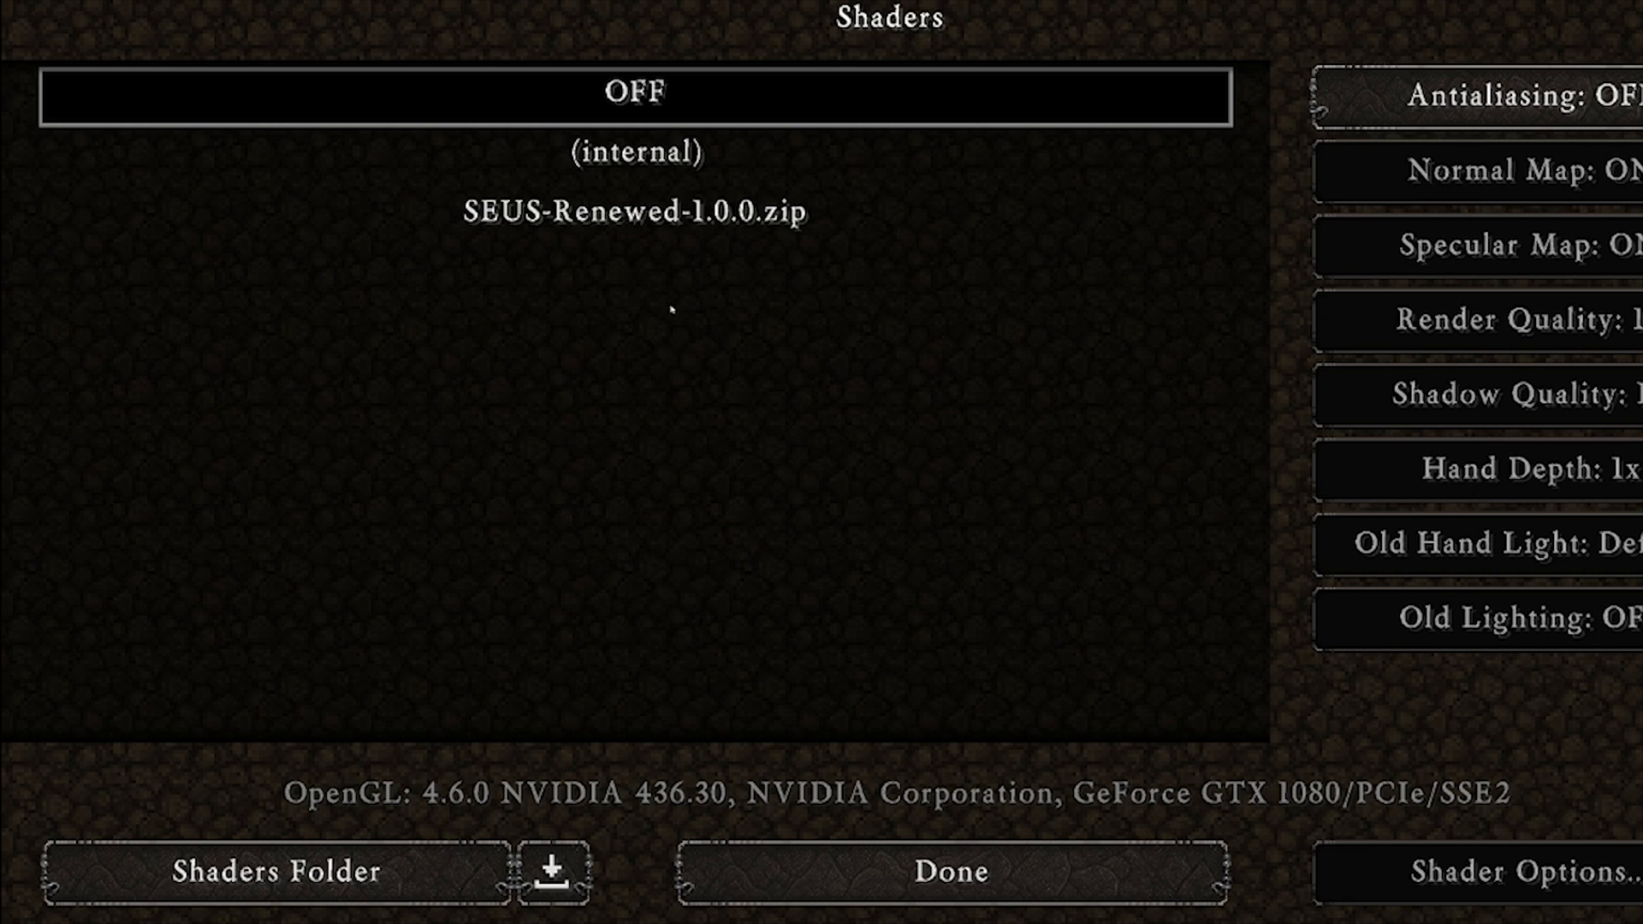
mouse_move(948, 859)
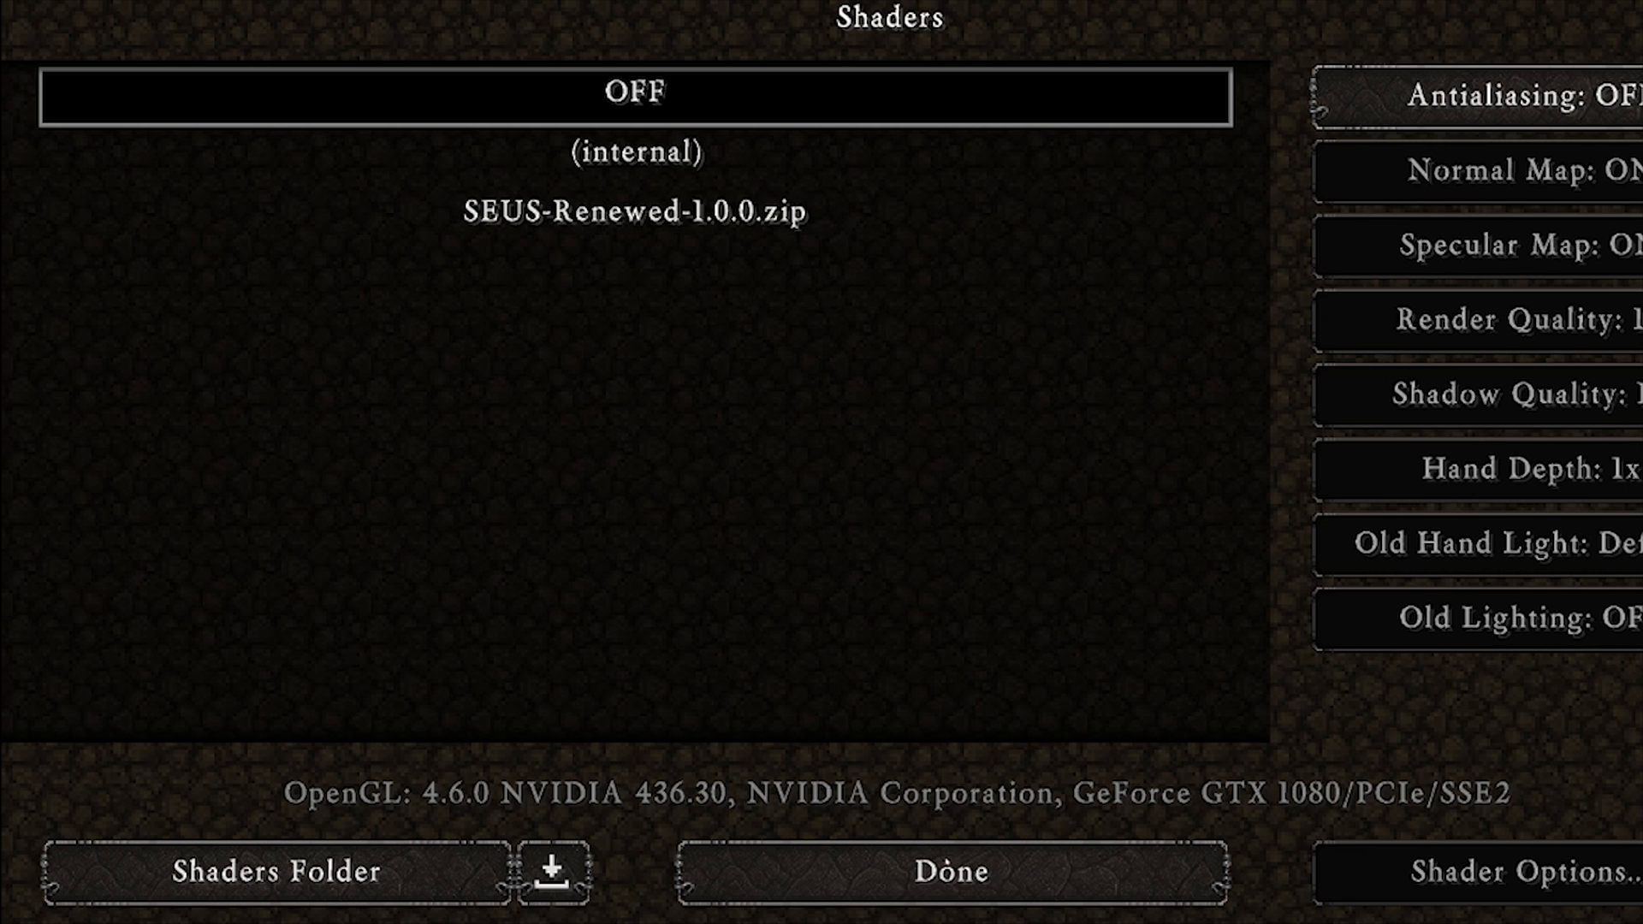
click(948, 871)
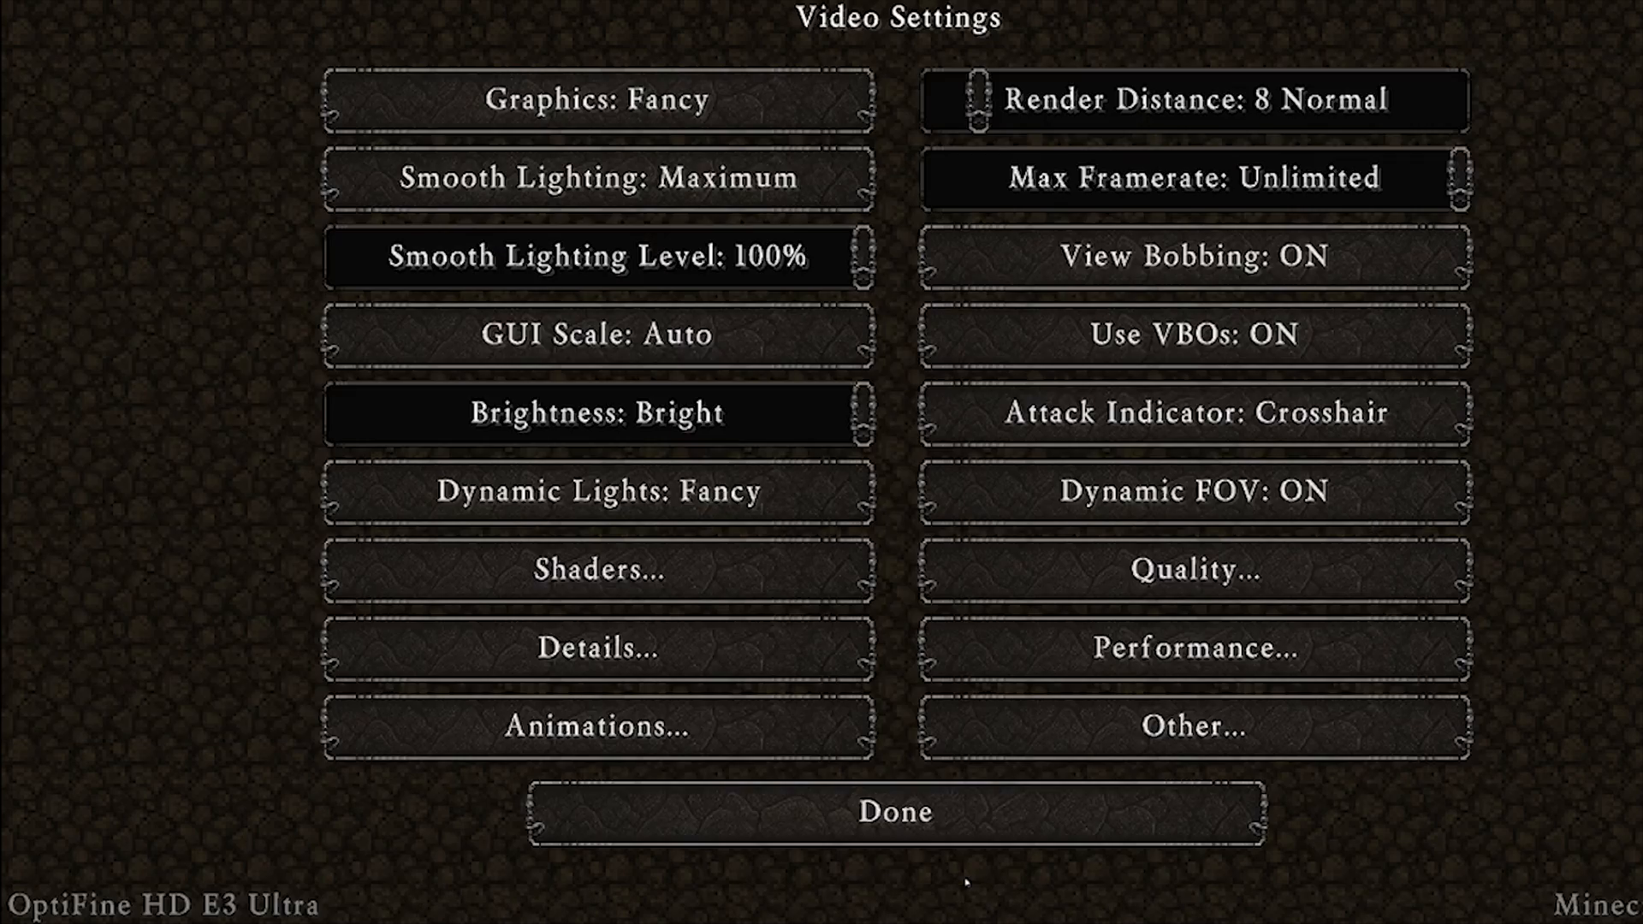